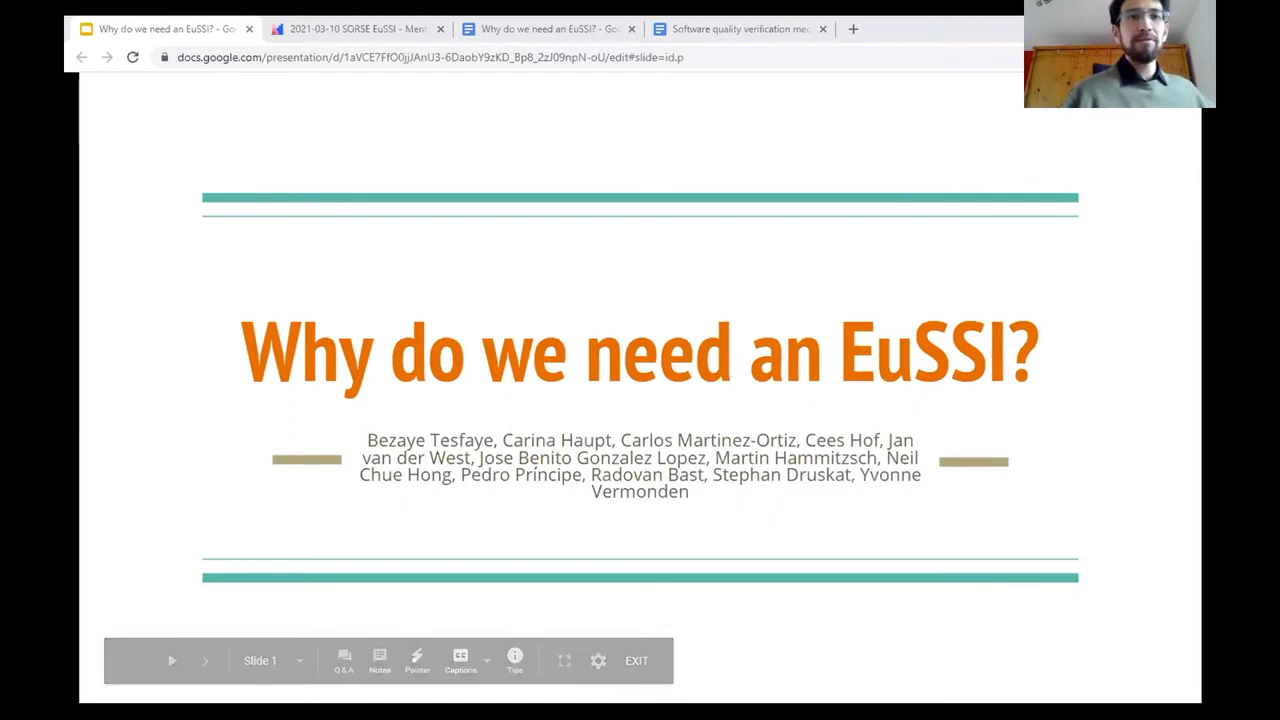
Step: Advance from the EuSSI title slide to the Icebreaker - mentimeter slide
click(356, 28)
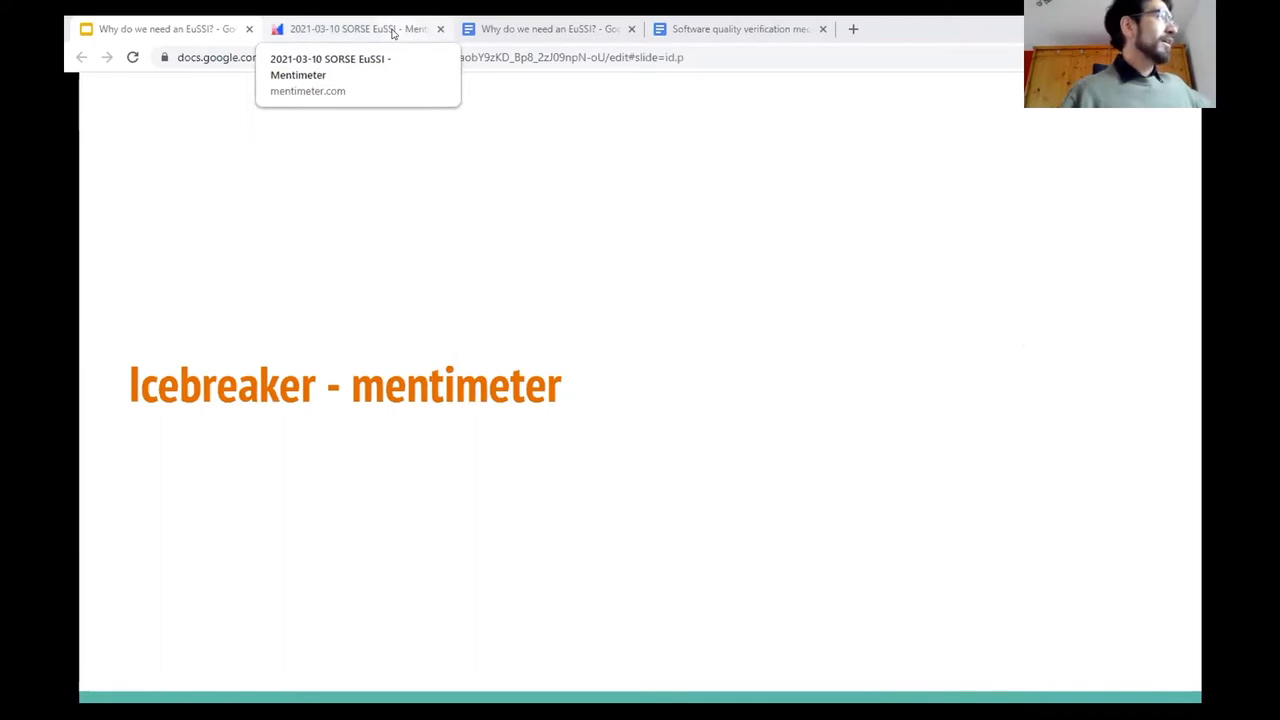
Step: Switch to Mentimeter and start presenting the 2021-03-10 SORSE EuSSI countries poll
click(356, 28)
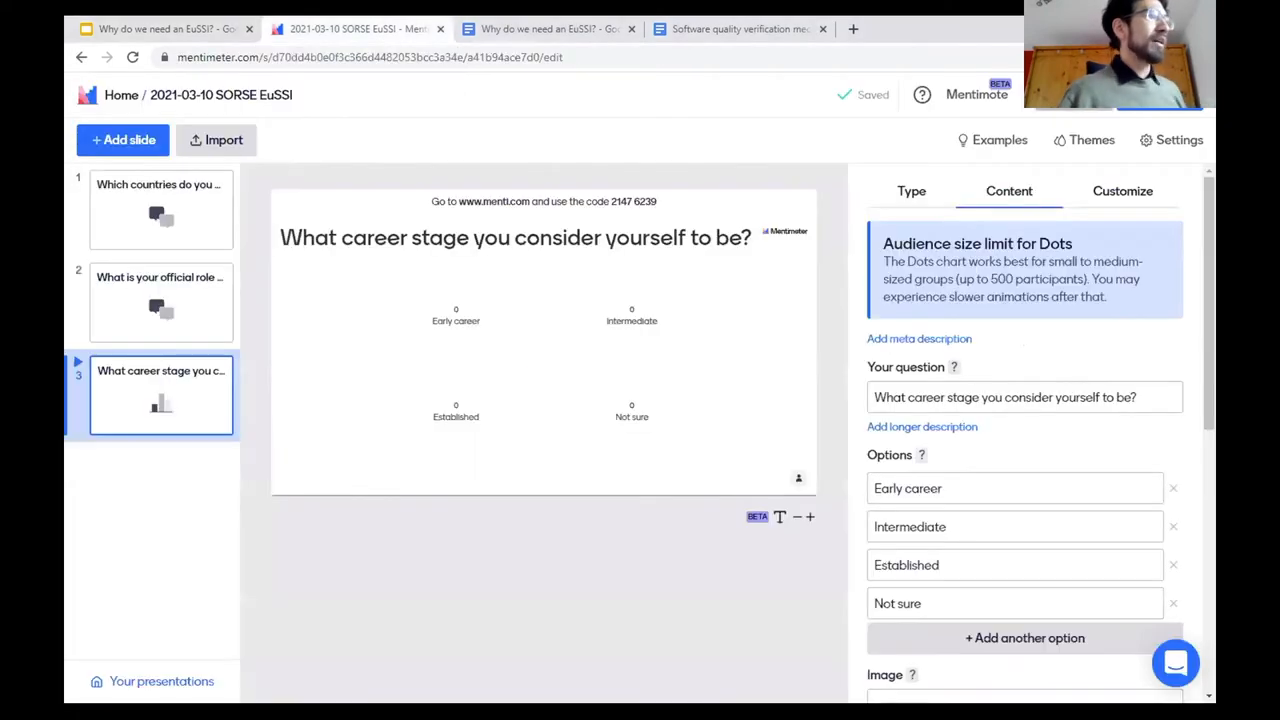
click(798, 476)
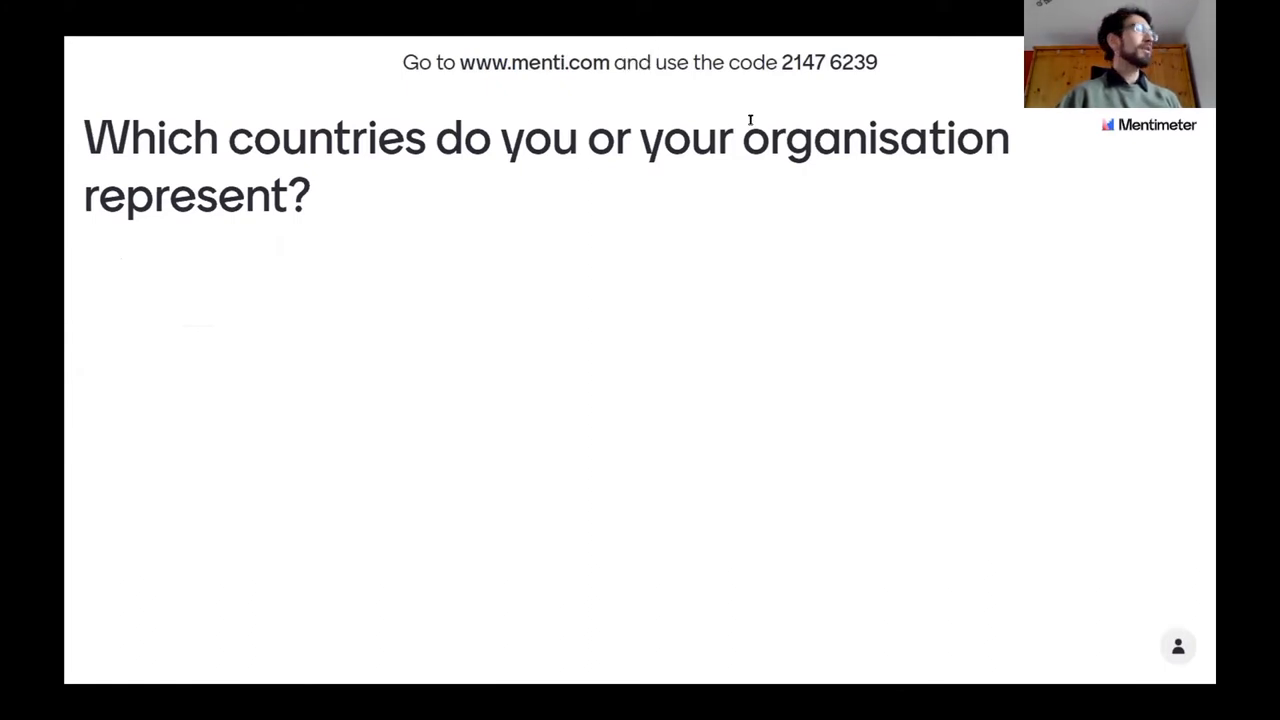
mouse_move(776, 74)
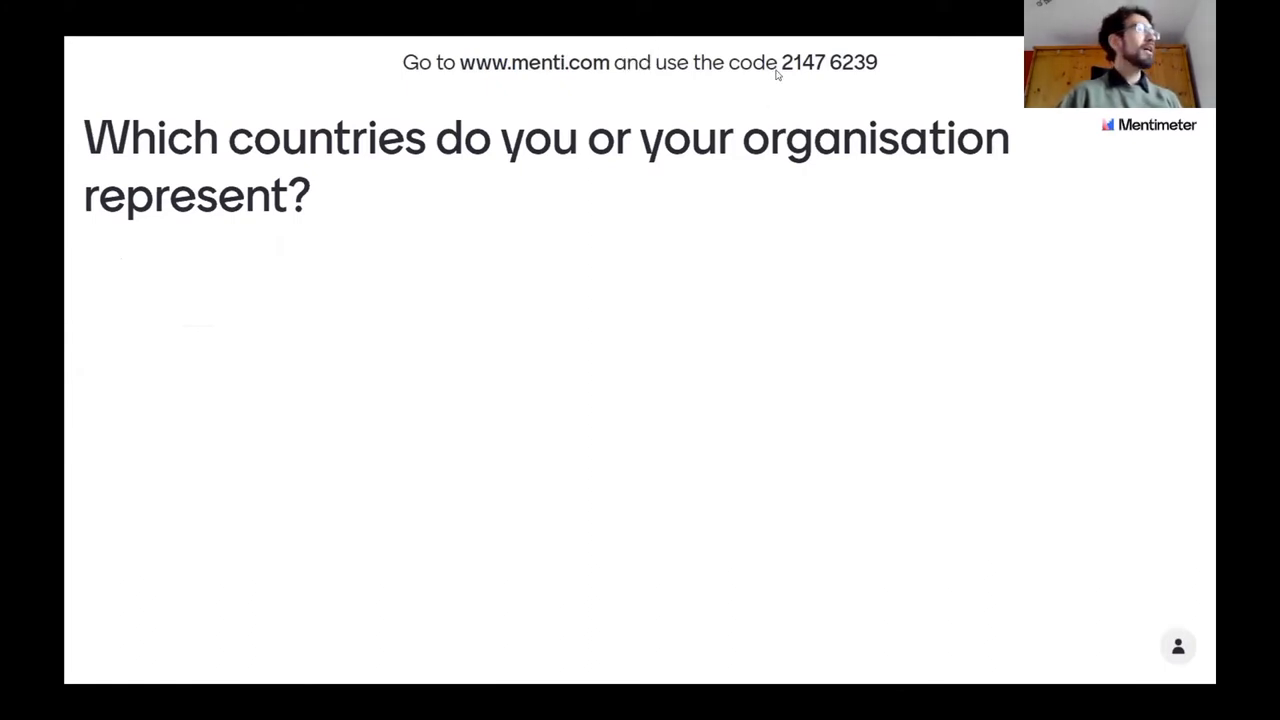
Step: Highlight the Mentimeter join code 2147 6239 for the audience
double_click(828, 62)
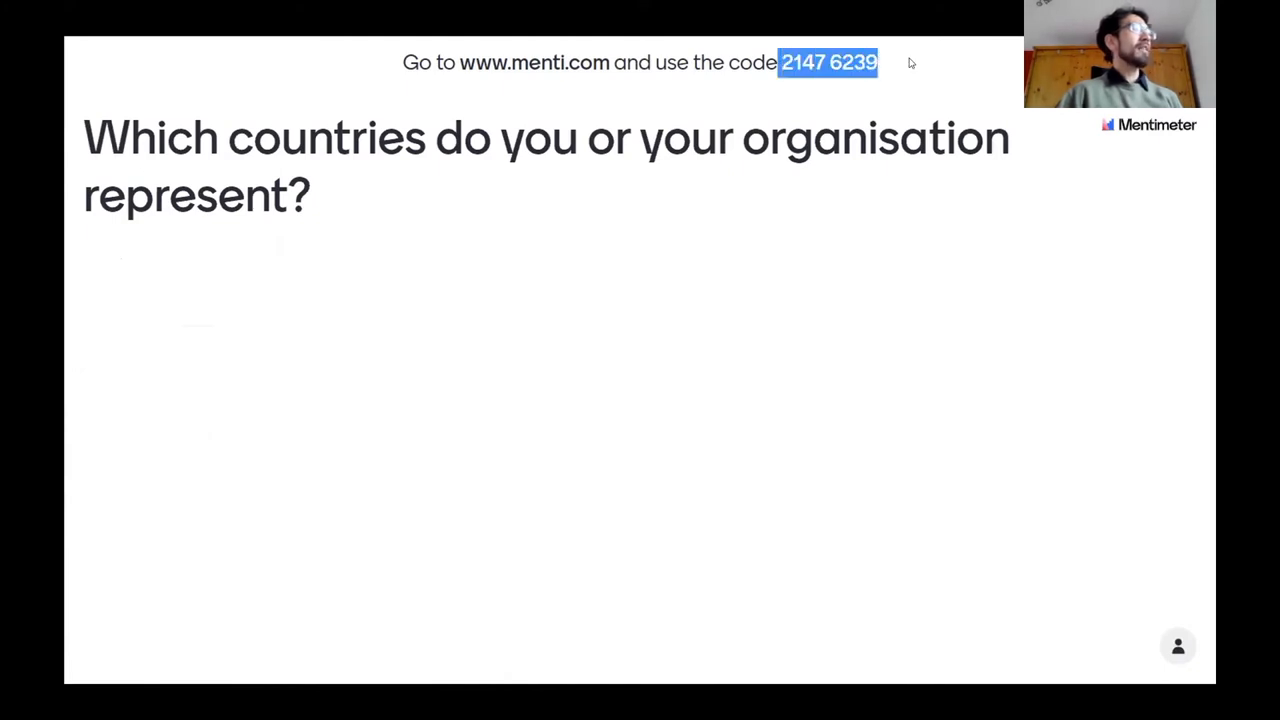
mouse_move(888, 98)
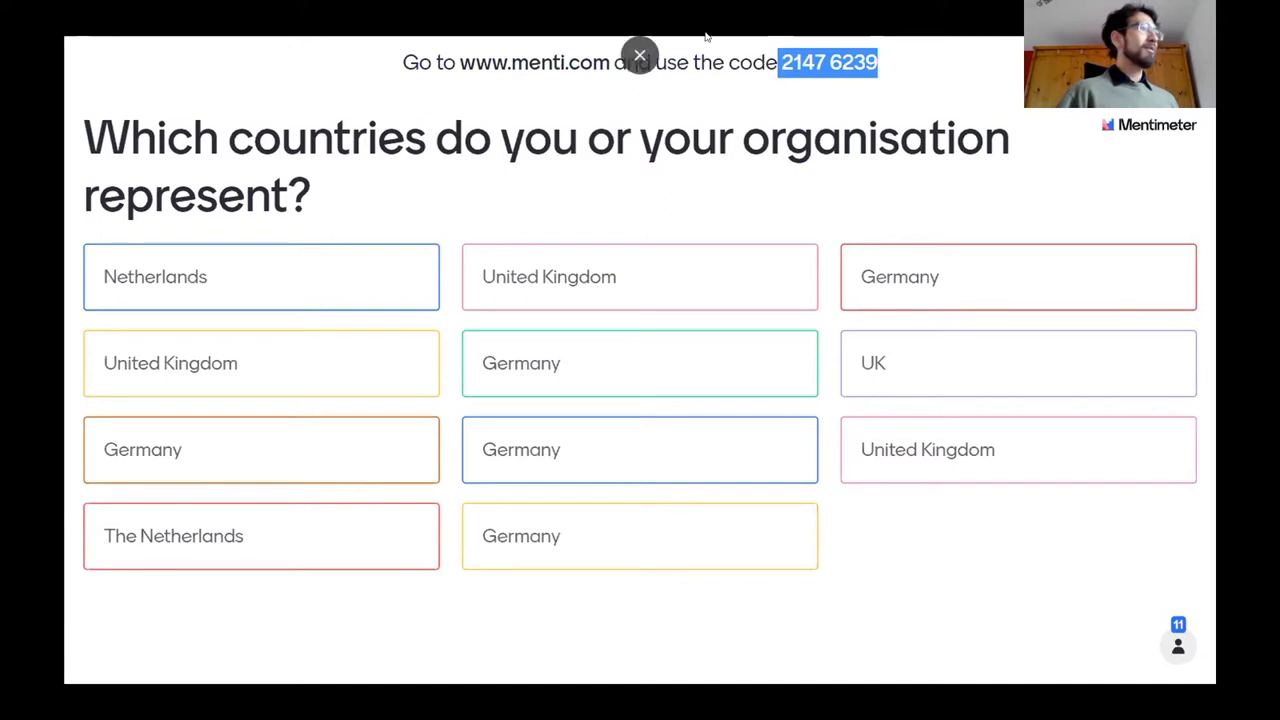
mouse_move(736, 200)
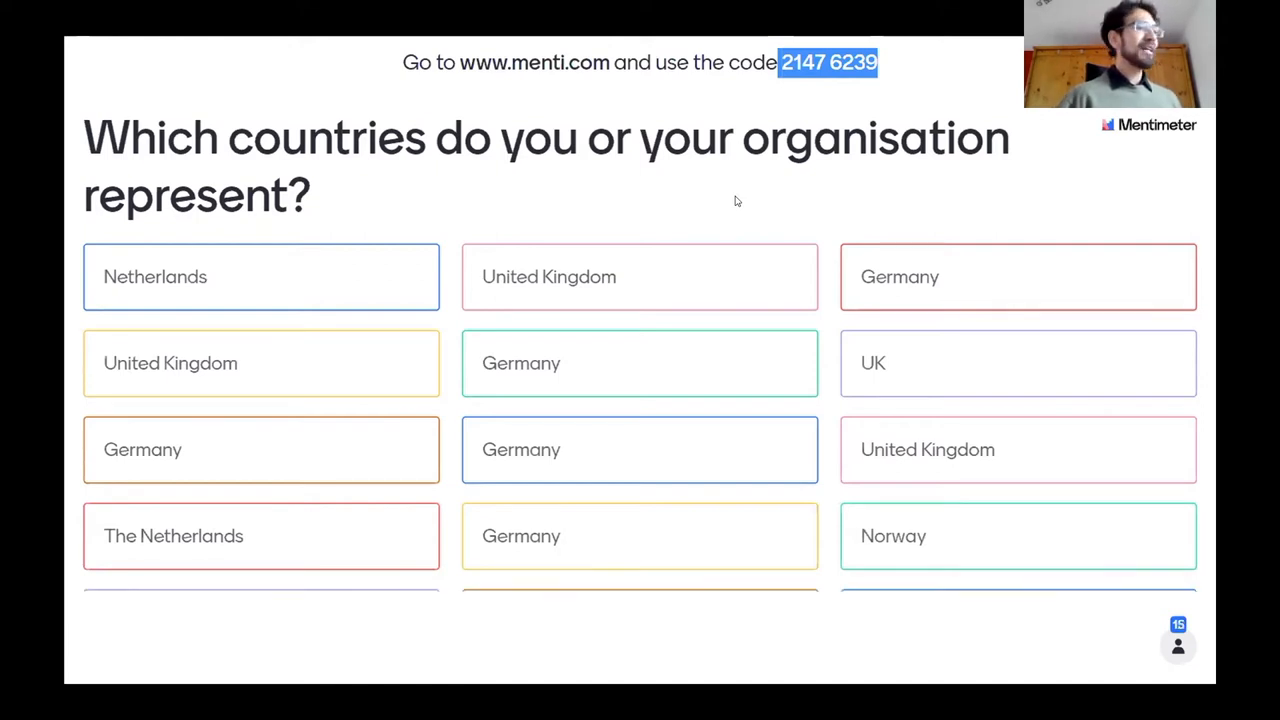
Step: Scroll through the live audience answers to the countries question
scroll(down, 3)
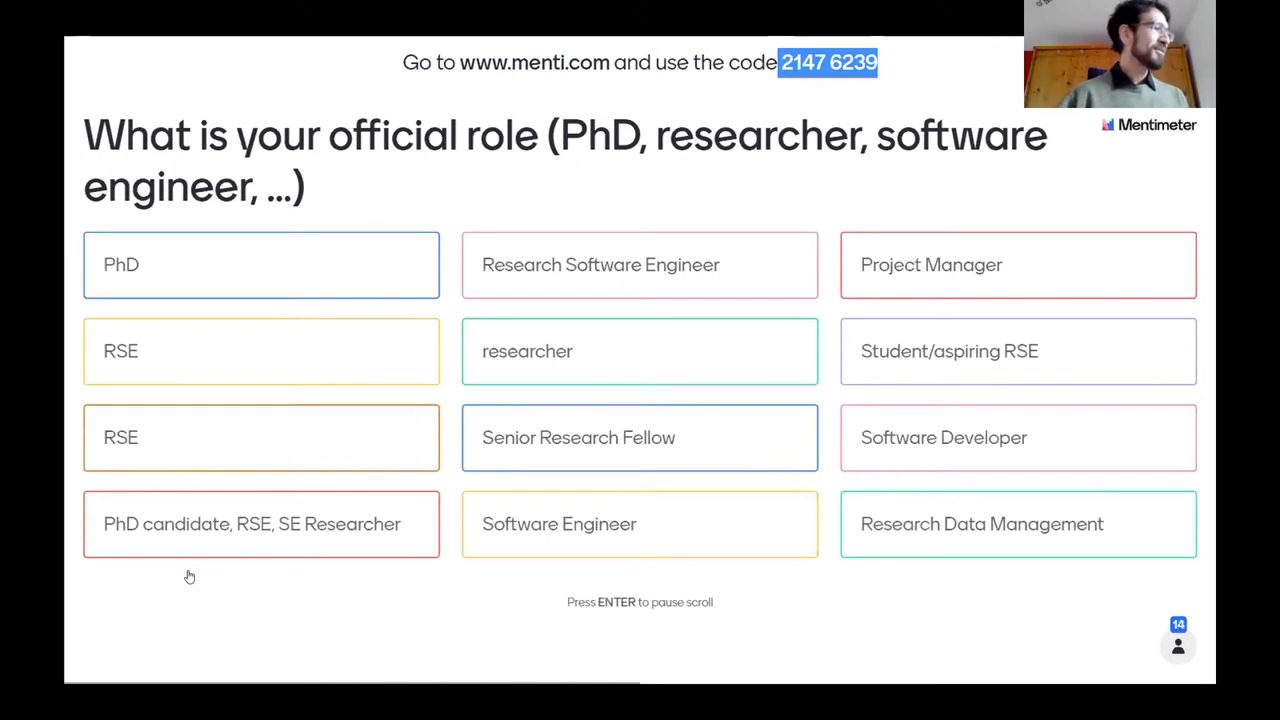
Step: Scroll through the official role answers such as PhD, RSE and researcher
scroll(down, 3)
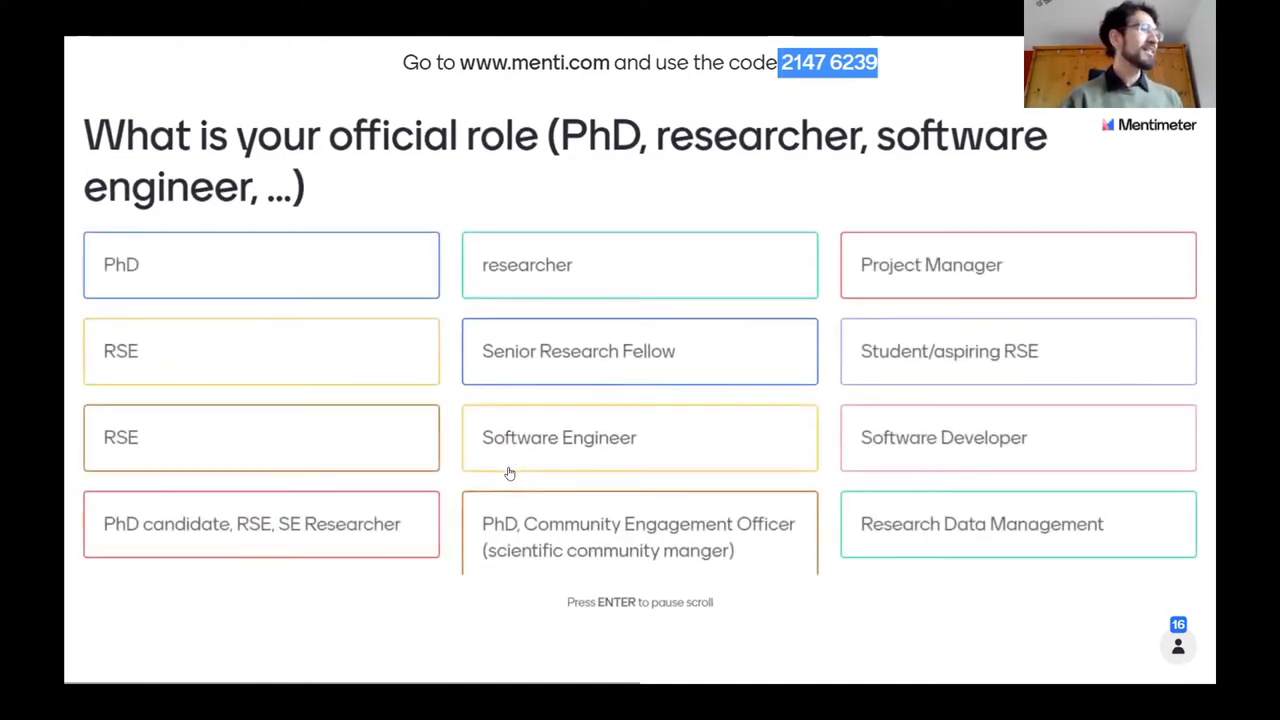
scroll(down, 3)
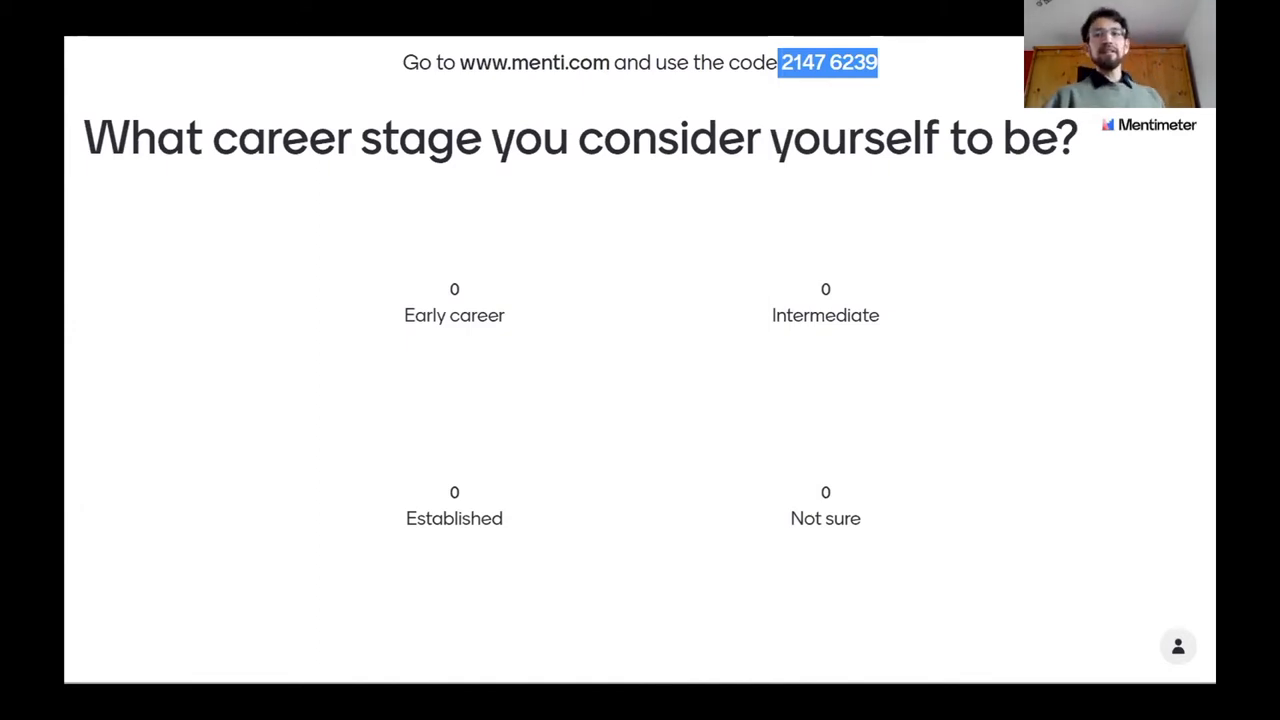
Step: Bring up the career-stage poll with Early career, Intermediate, Established and Not sure
click(454, 316)
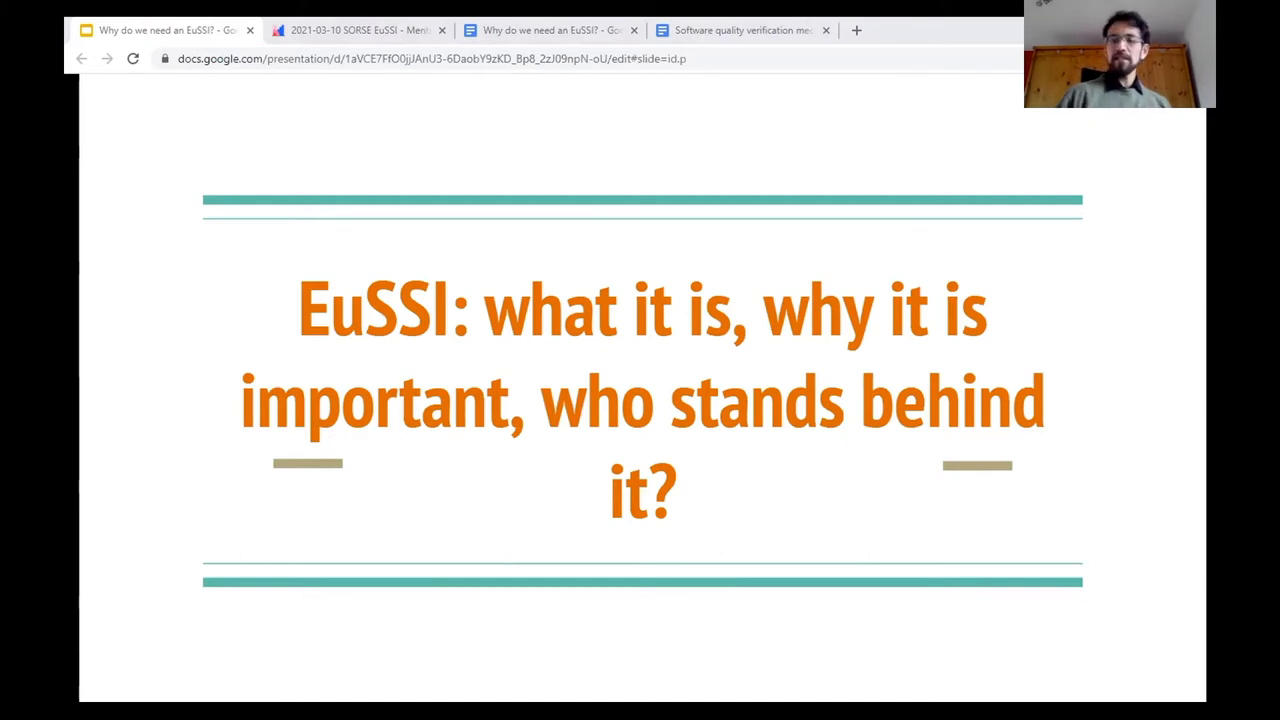
Step: Advance to the Historical context slide and reveal its WoSSS, INFRAIA-2020 and institute bullets
key(Right)
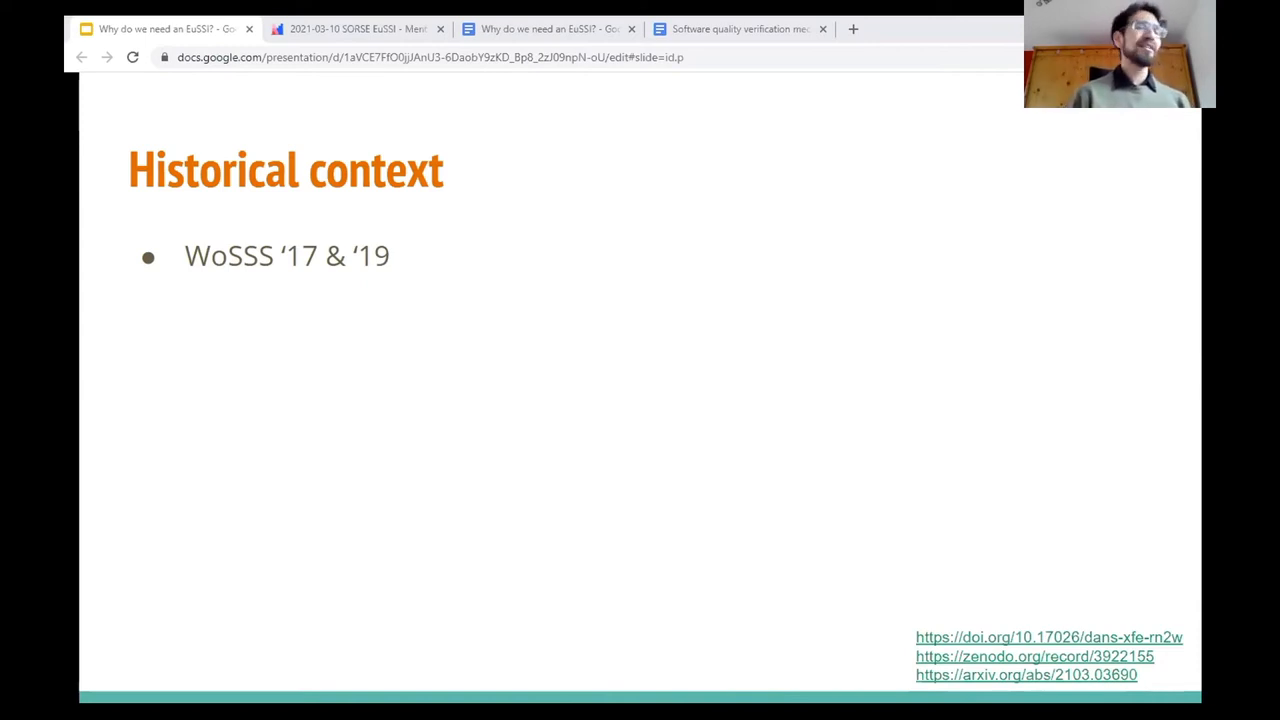
key(right)
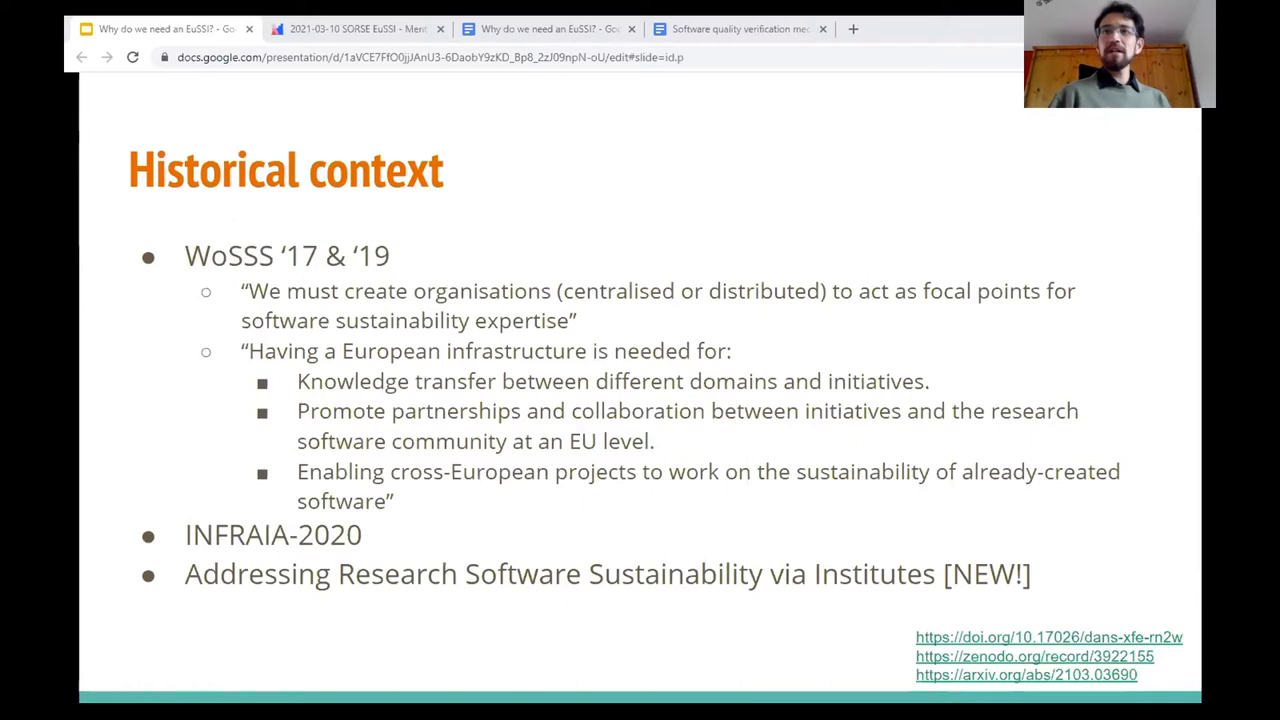
key(Right)
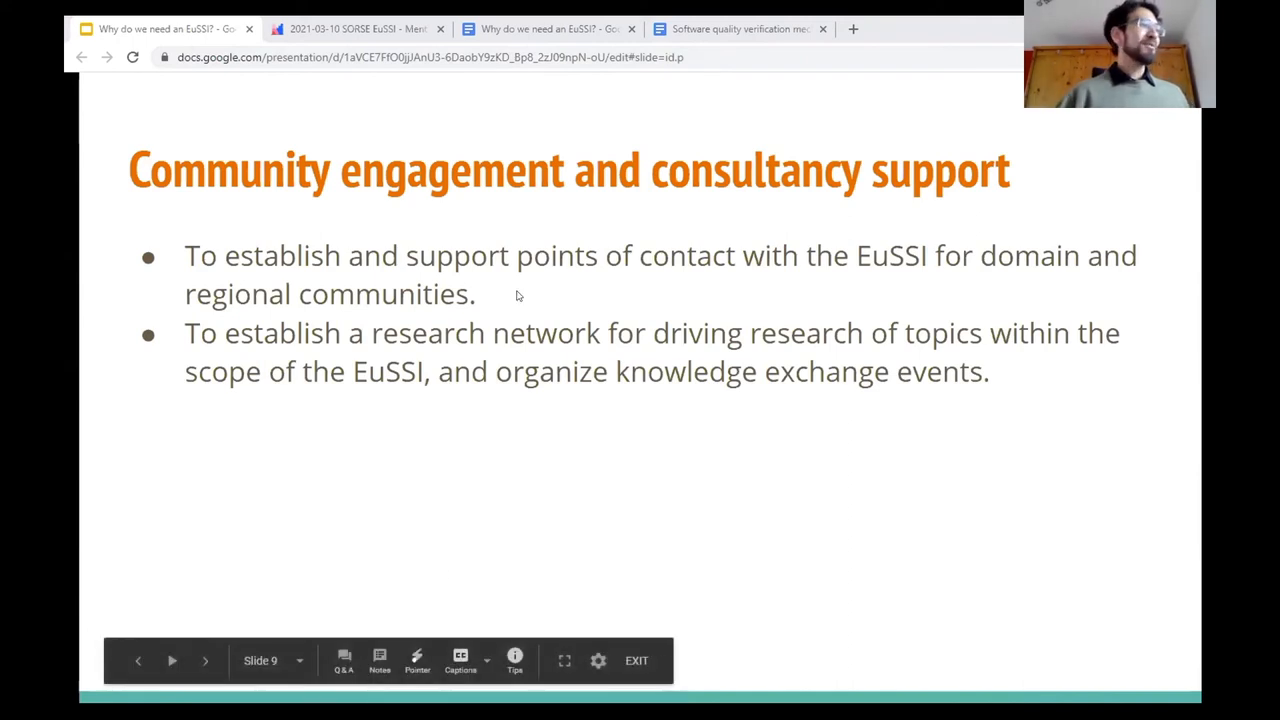
Step: Advance from the community engagement slide to the World café section slide
click(204, 660)
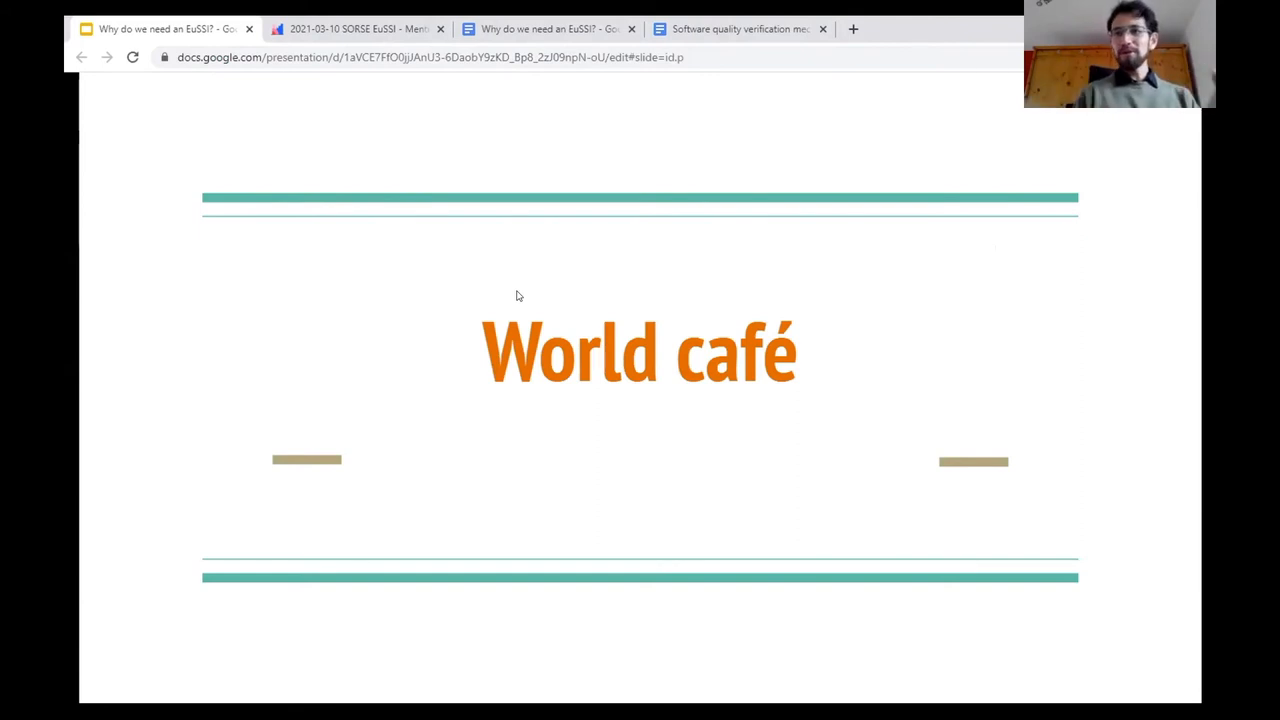
mouse_move(492, 292)
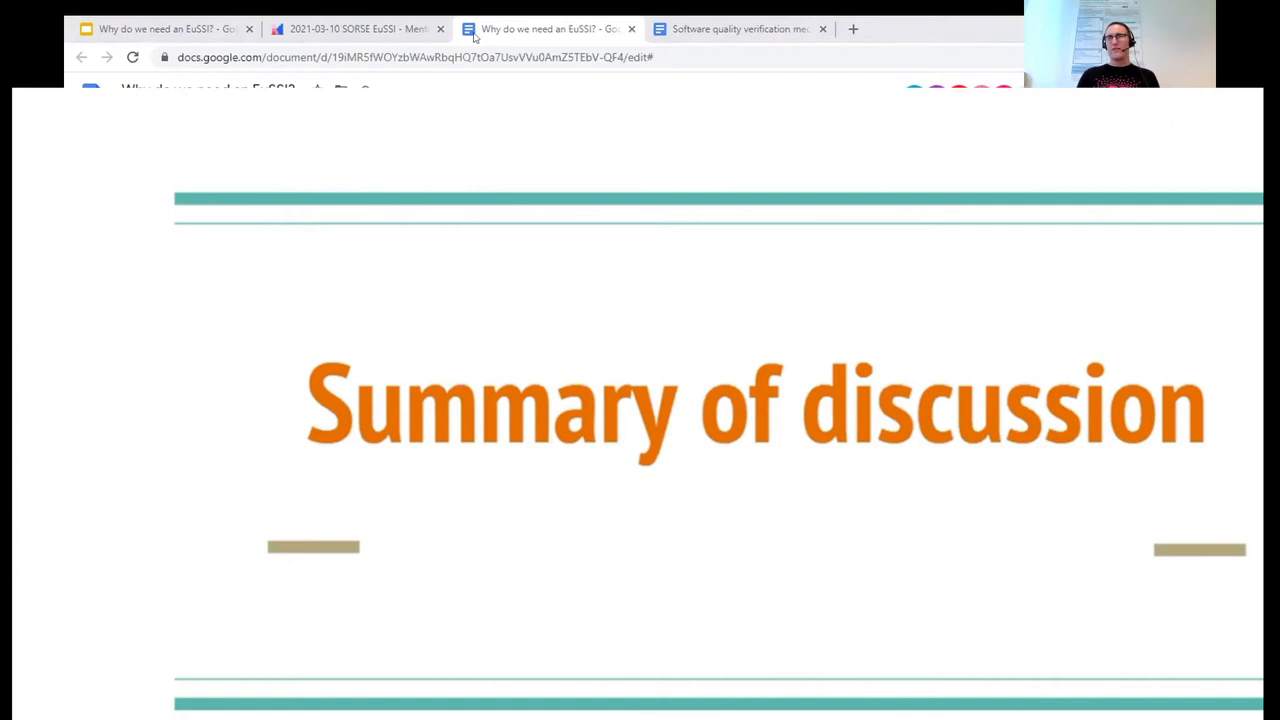
mouse_move(160, 28)
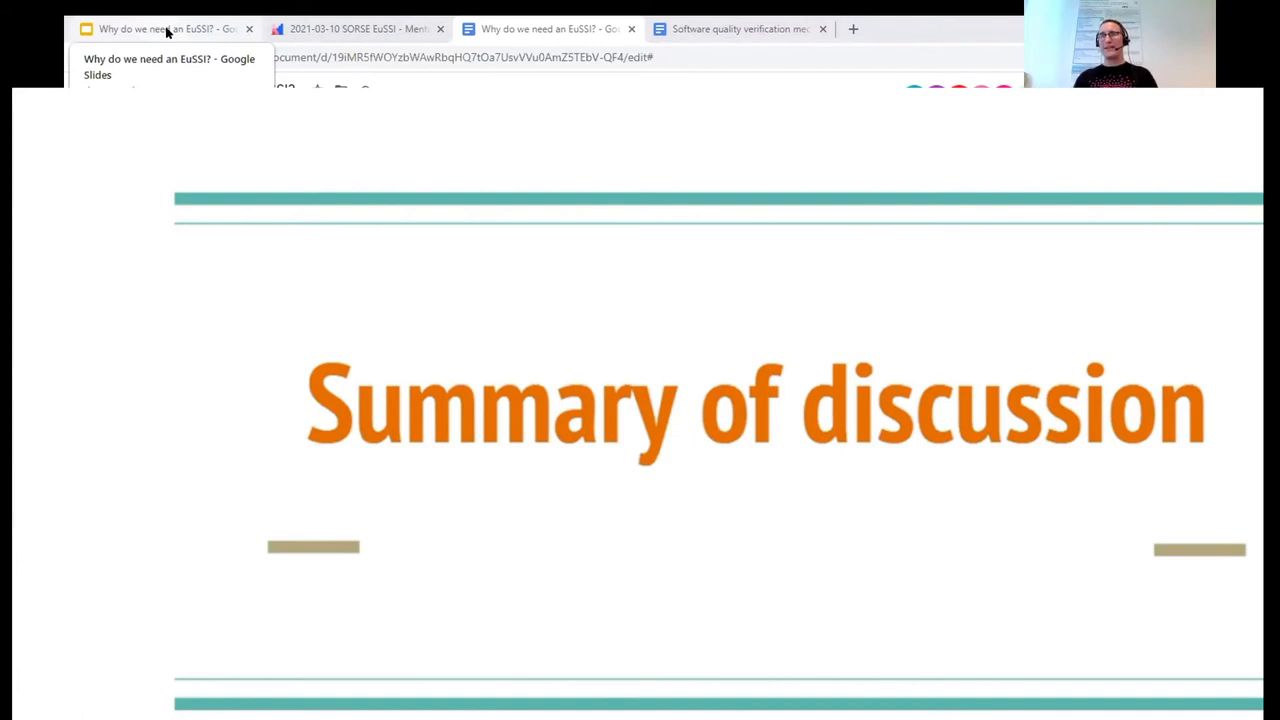
mouse_move(184, 40)
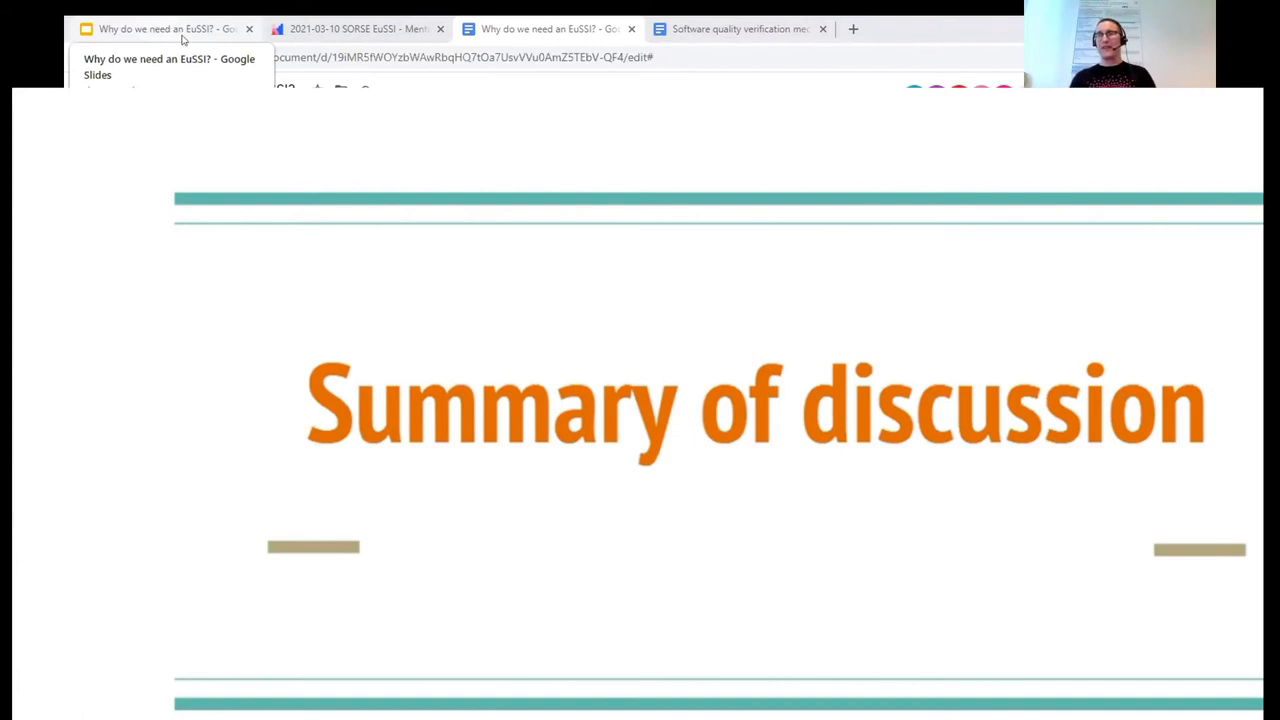